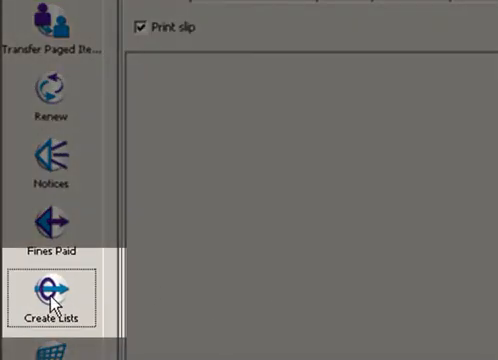
Open Create Lists and select empty review file 7.
left_click(52, 291)
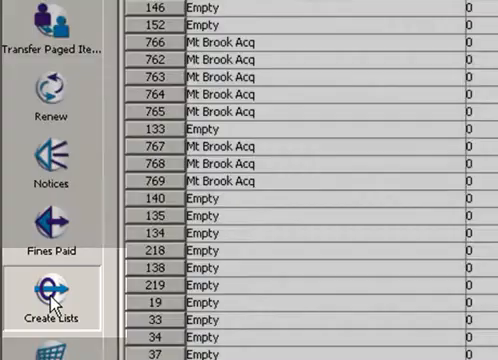
left_click(49, 287)
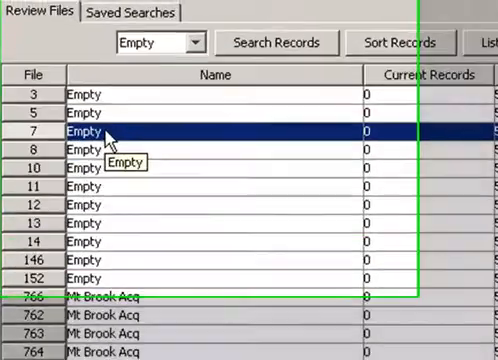
mouse_move(333, 57)
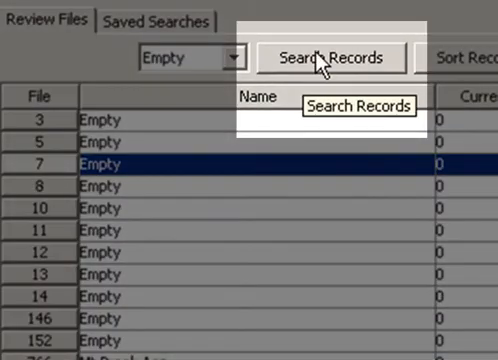
Name the search 'Claims Returned FP 10/10/2011. RDM.' and store ITEM records.
left_click(330, 57)
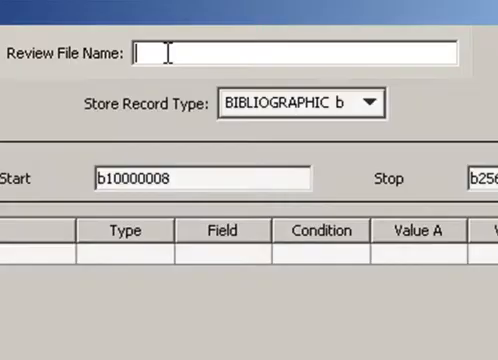
type("Claims Returned FP 10/10/2011. RDM.")
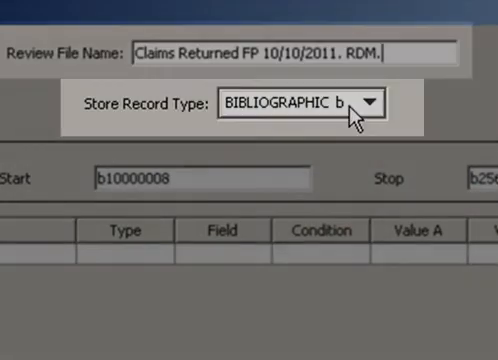
left_click(379, 104)
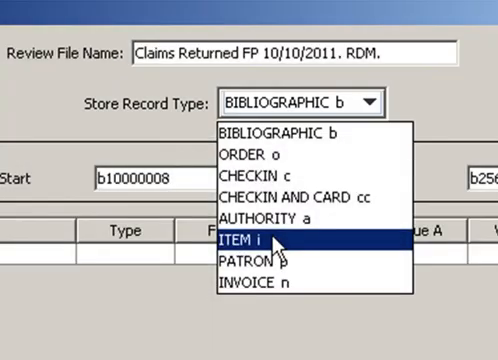
left_click(244, 241)
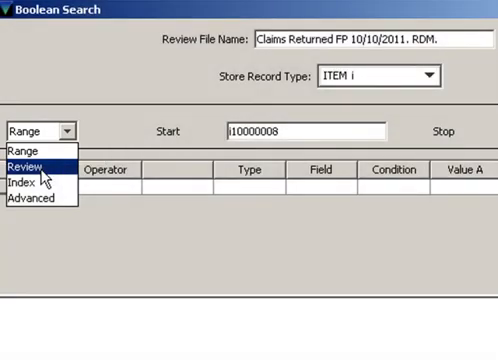
Set the range to the review file Items on search(02-02-2010) with 6238 records.
left_click(30, 166)
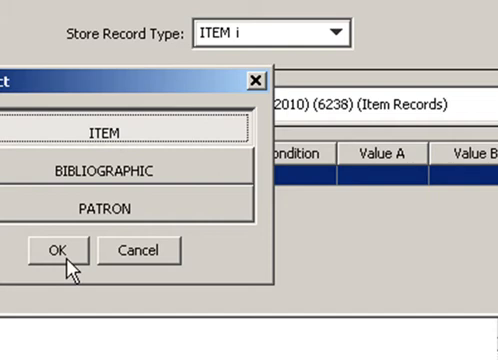
Add an ITEM condition: 79 LOCATION starts with fp.
left_click(56, 250)
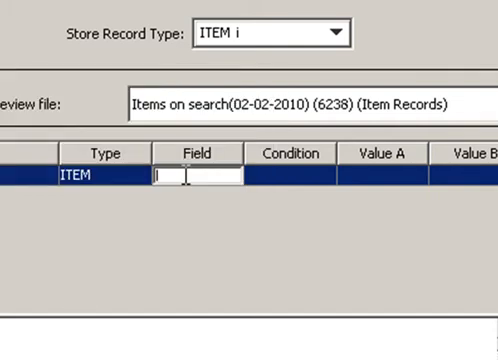
left_click(197, 180)
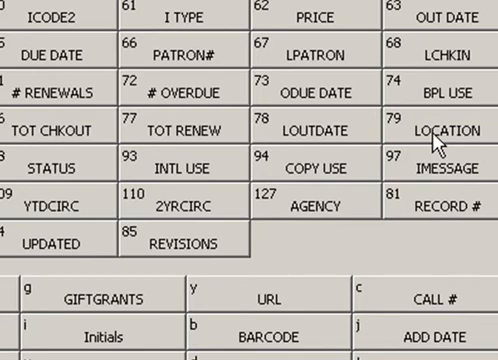
left_click(443, 130)
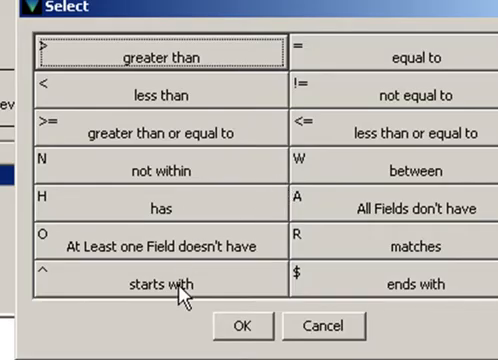
left_click(160, 285)
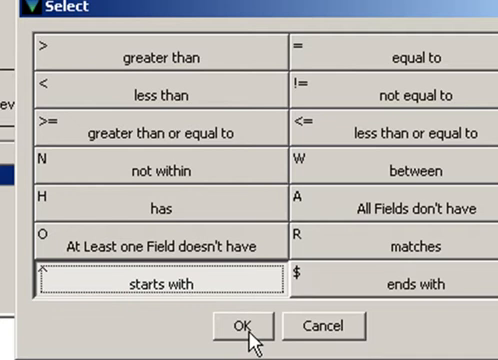
left_click(240, 326)
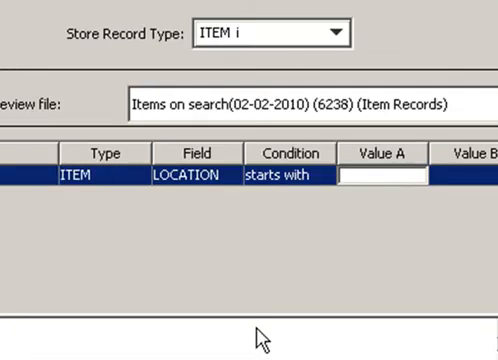
type("fol")
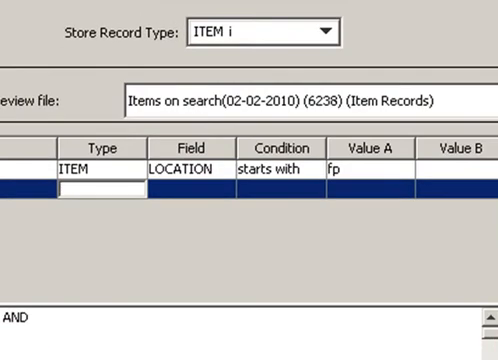
Add a second condition, AND item STATUS equal to z.
left_click(100, 188)
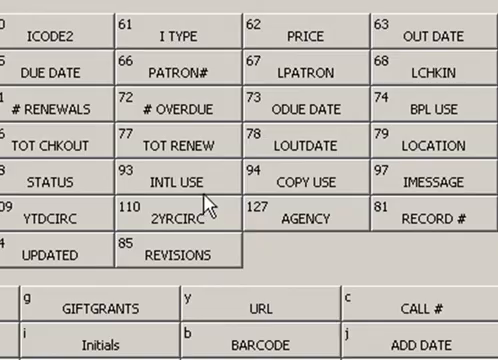
mouse_move(78, 182)
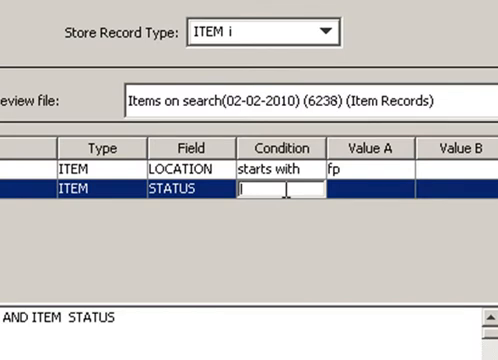
left_click(280, 189)
type("equal to")
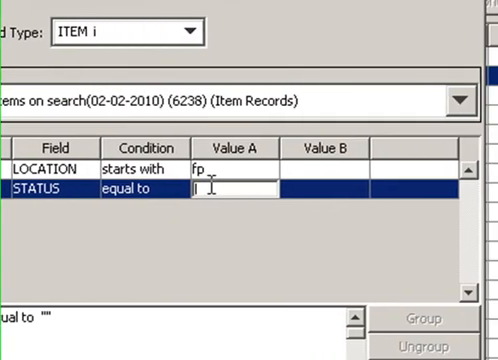
left_click(230, 190)
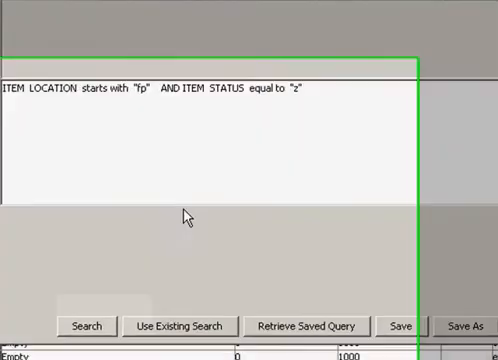
Search into the Claims Returned FP file, yielding 75 item records.
left_click(87, 325)
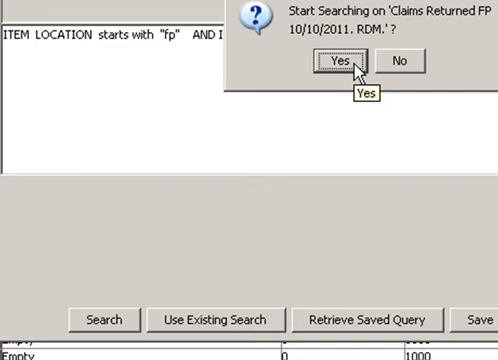
left_click(338, 60)
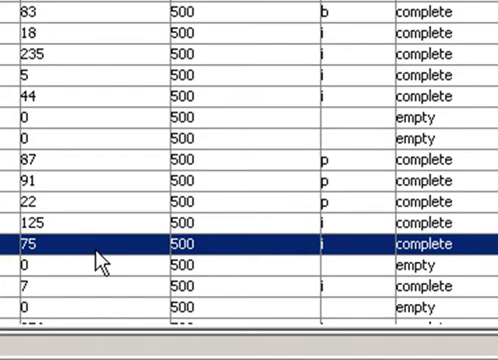
mouse_move(78, 262)
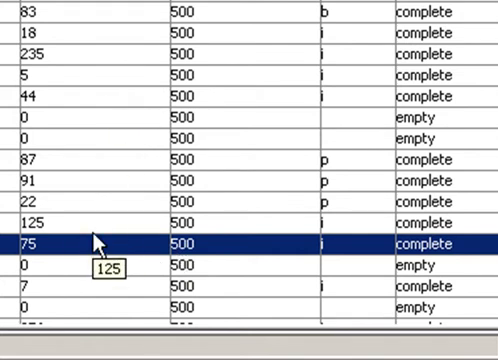
mouse_move(262, 251)
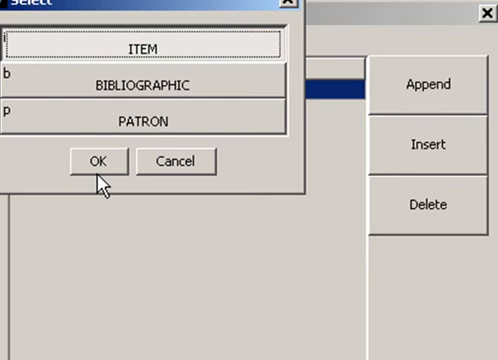
Sort by item LOCATION, then append a second item sort field.
left_click(95, 161)
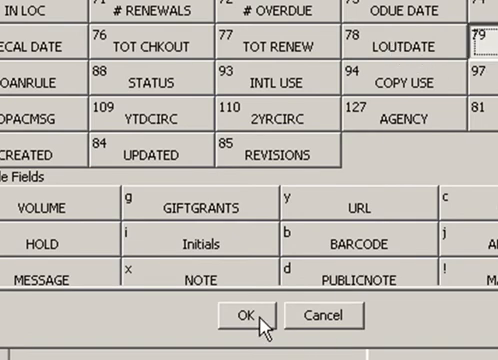
left_click(245, 316)
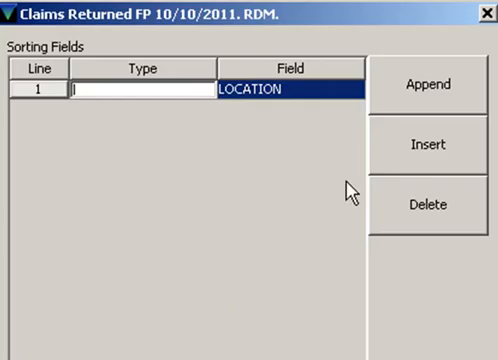
left_click(422, 89)
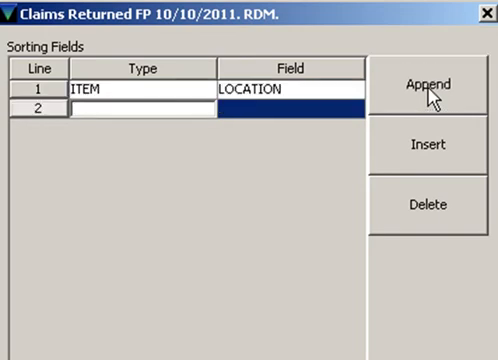
type("i")
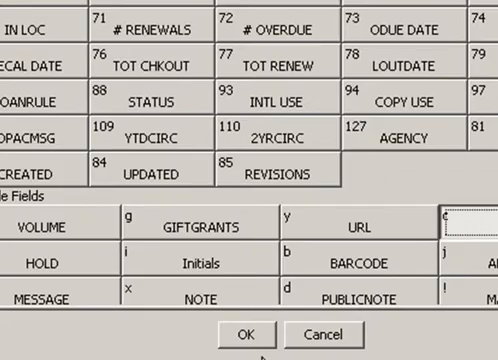
left_click(244, 334)
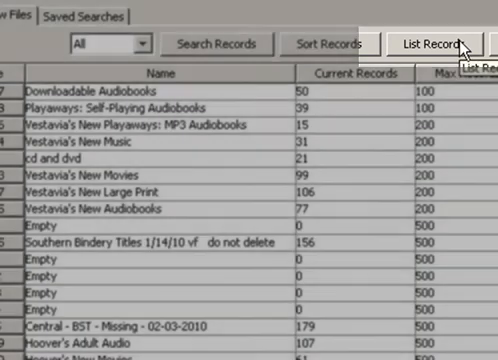
List the sorted file's records using ITEM information.
left_click(436, 43)
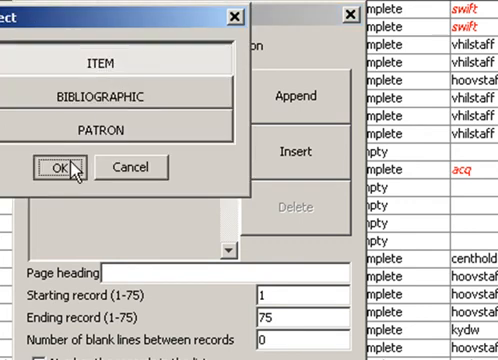
left_click(63, 167)
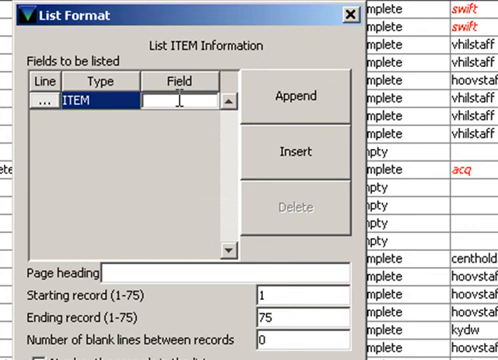
List item location, call number, author, title, barcode, message and note for records 1-75.
left_click(185, 96)
type("i")
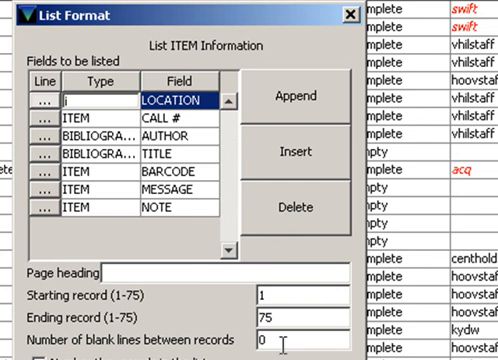
left_click(262, 339)
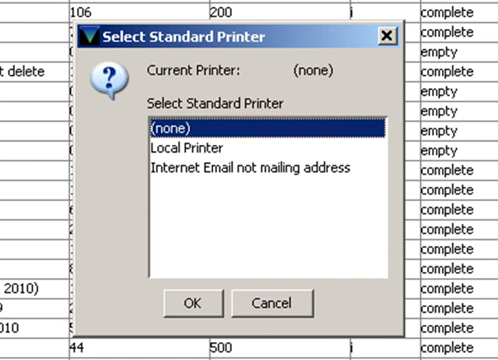
mouse_move(298, 174)
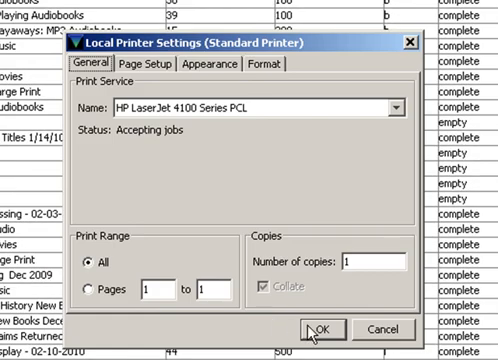
mouse_move(351, 337)
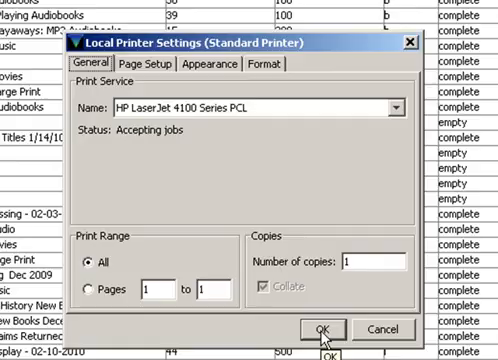